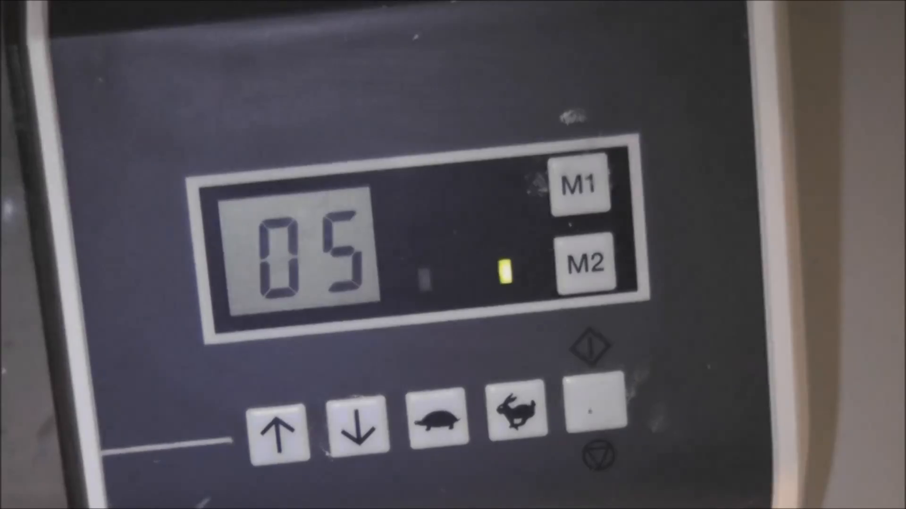
left_click(352, 423)
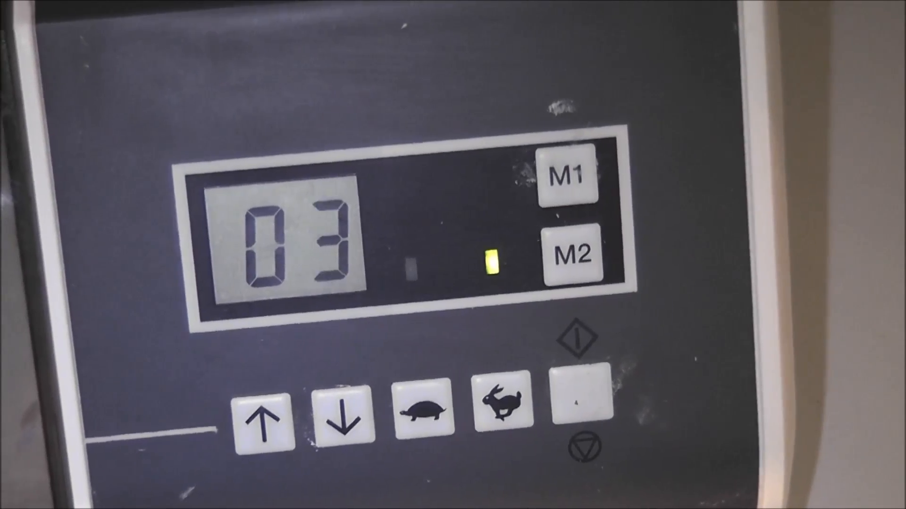